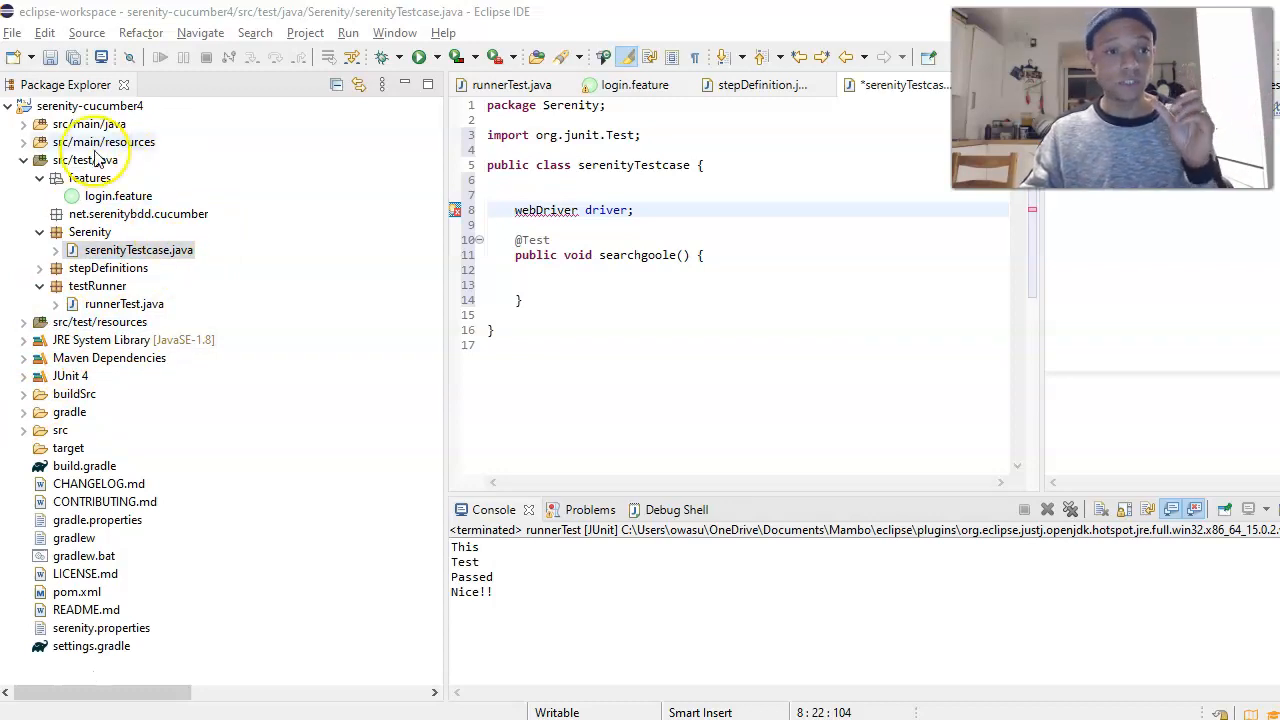
# - Select the serenity-cucumber4 project and inspect the unresolved webDriver type's error popup
pyautogui.click(90, 106)
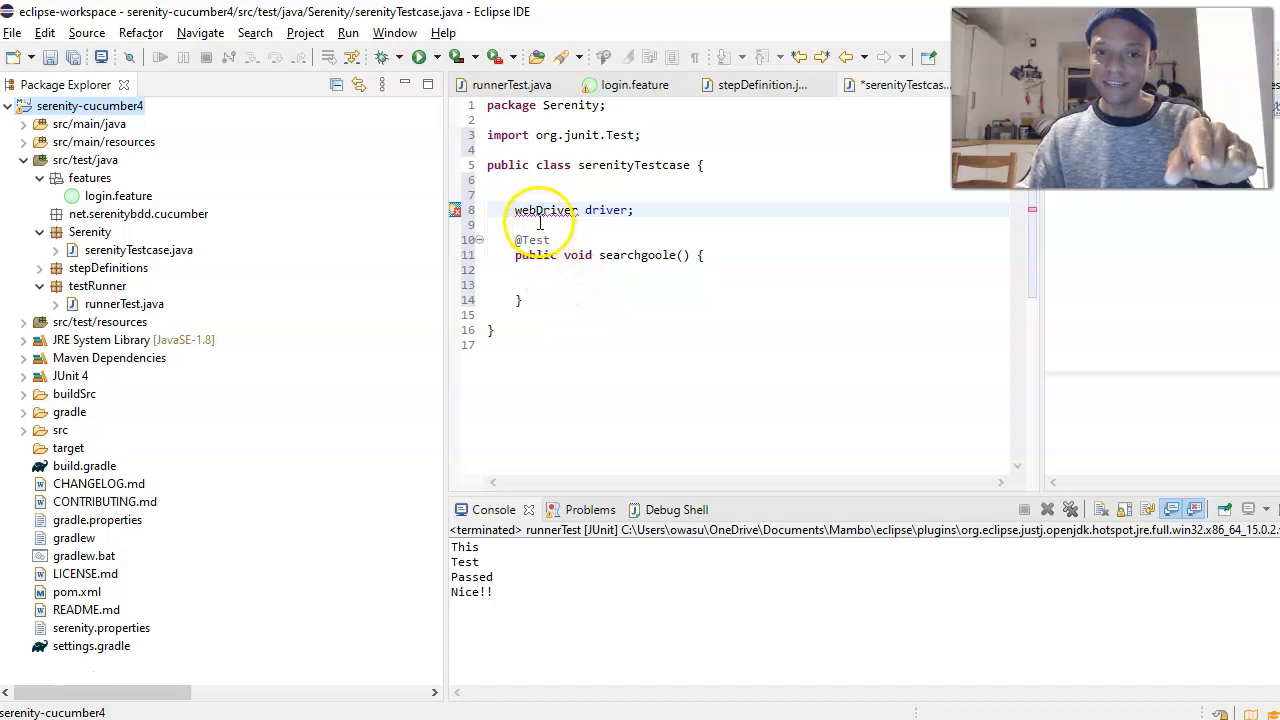
pyautogui.click(545, 210)
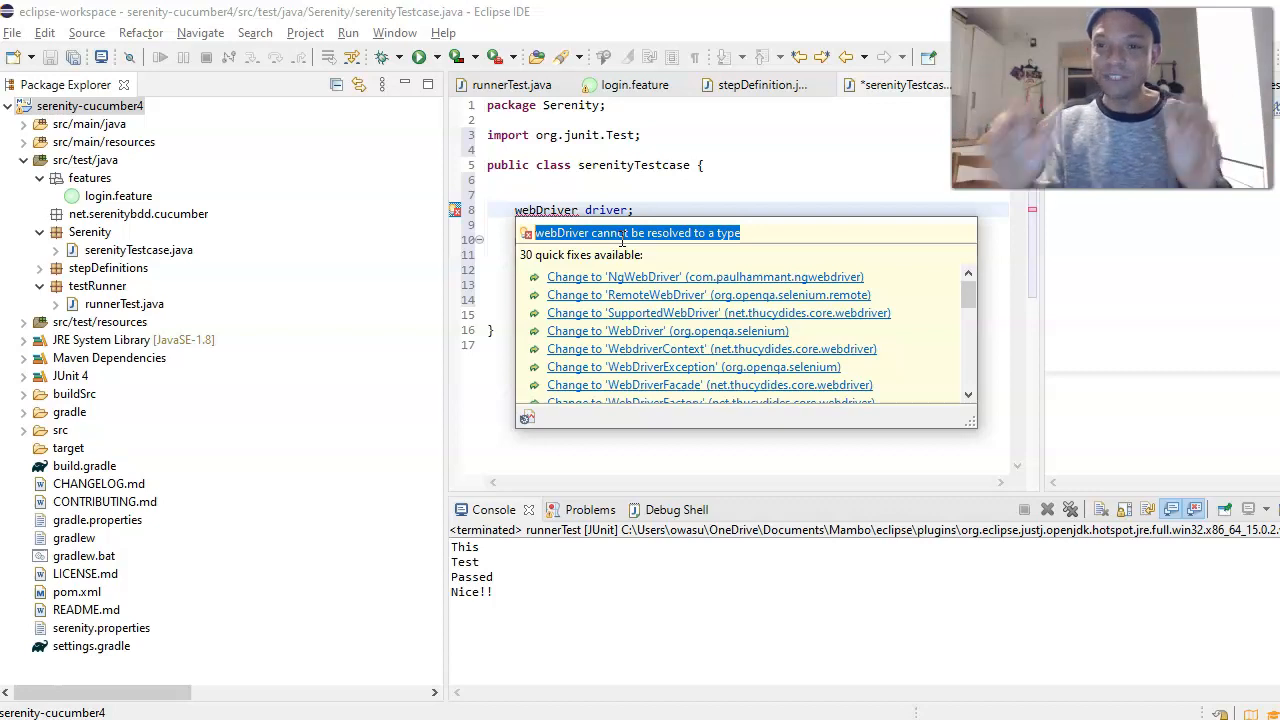
pyautogui.moveTo(700, 232)
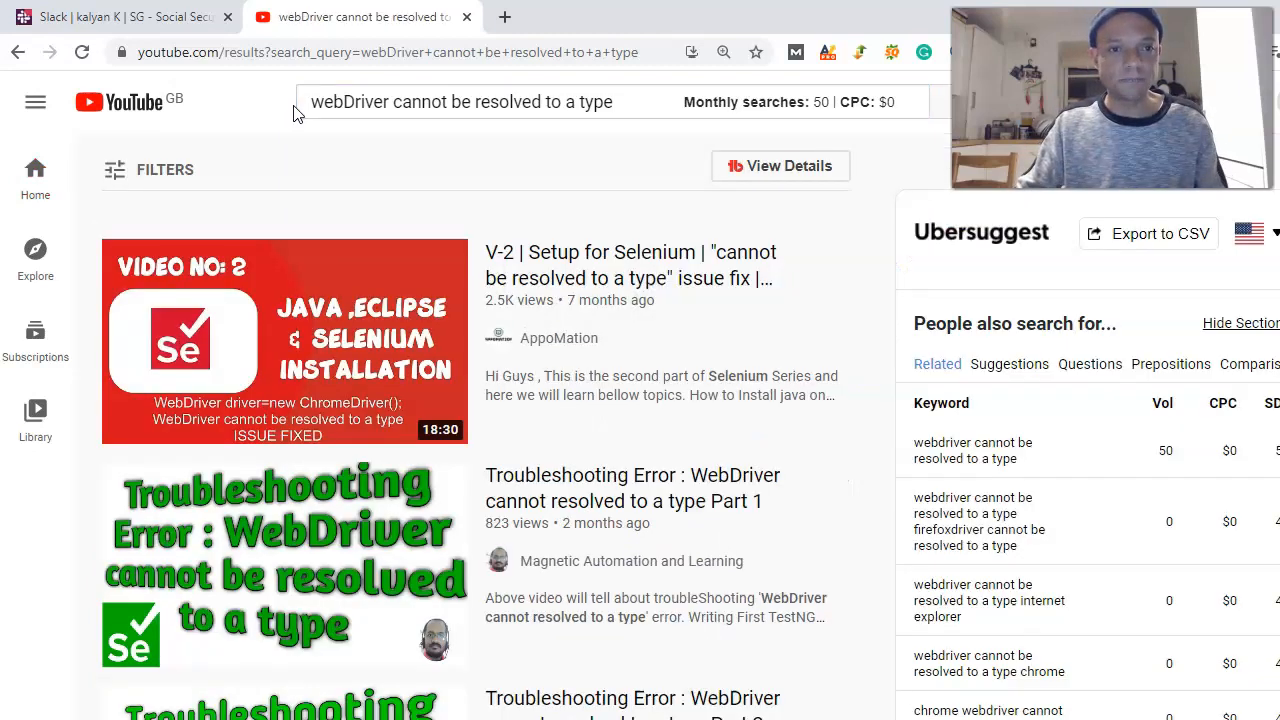
# - Browse the YouTube results for the webDriver error, then close that tab
pyautogui.scroll(-3)
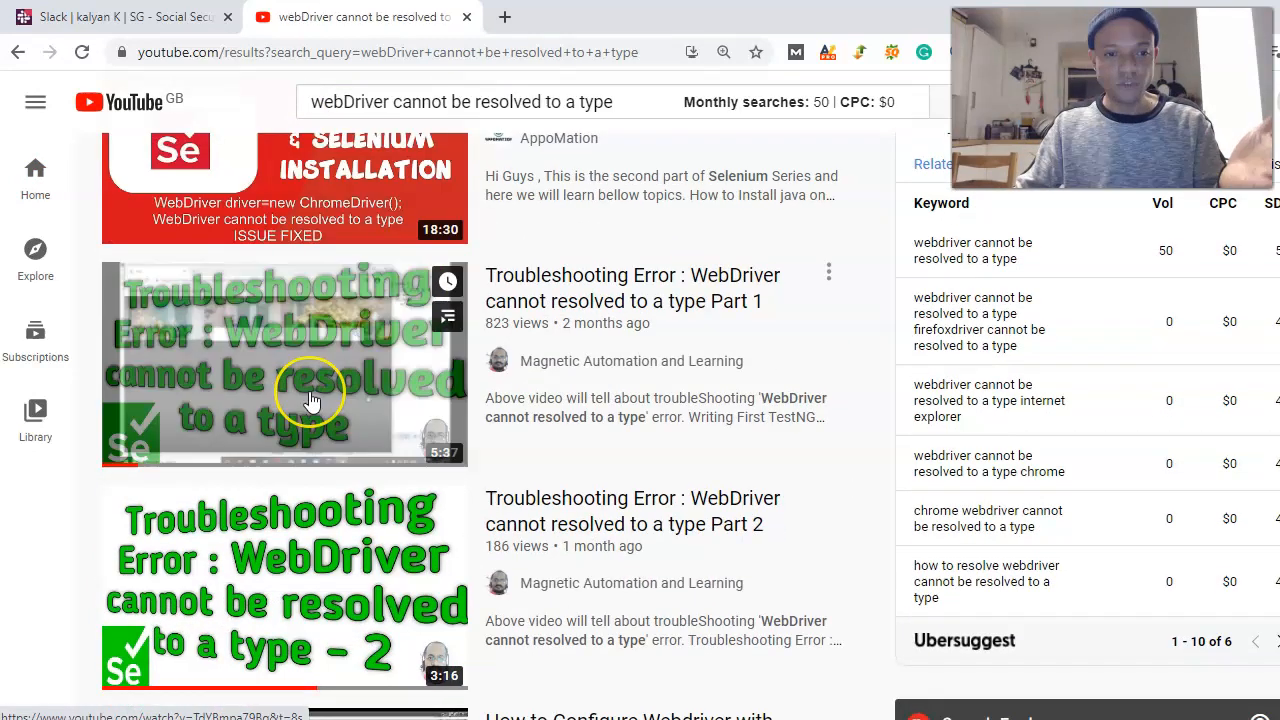
pyautogui.scroll(-3)
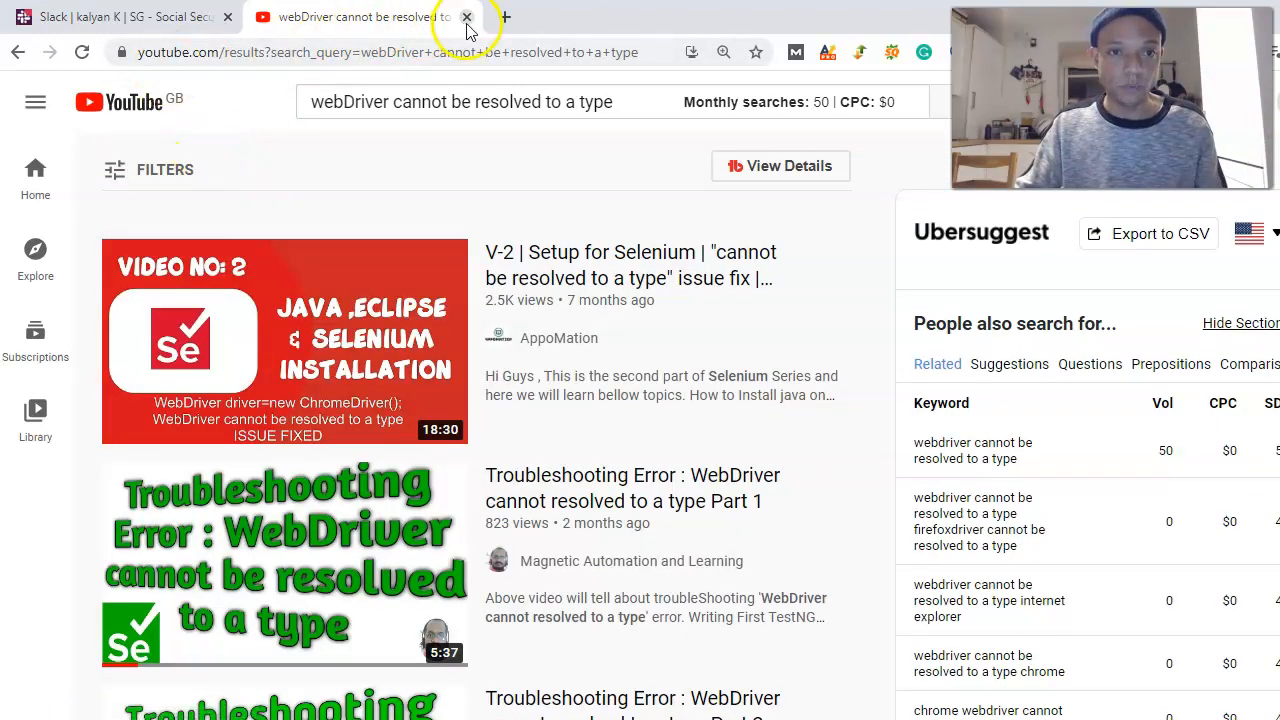
pyautogui.click(466, 17)
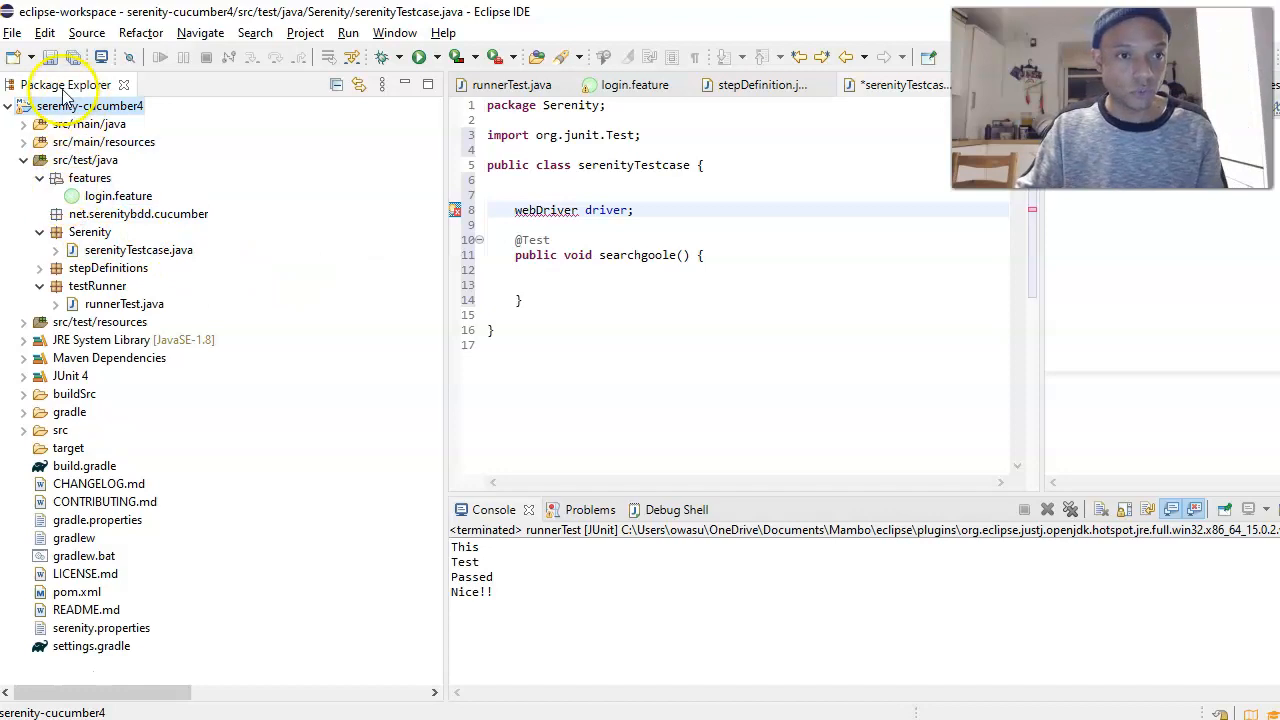
# - Open Build Path > Configure Build Path for the serenity-cucumber4 project
pyautogui.rightClick(62, 85)
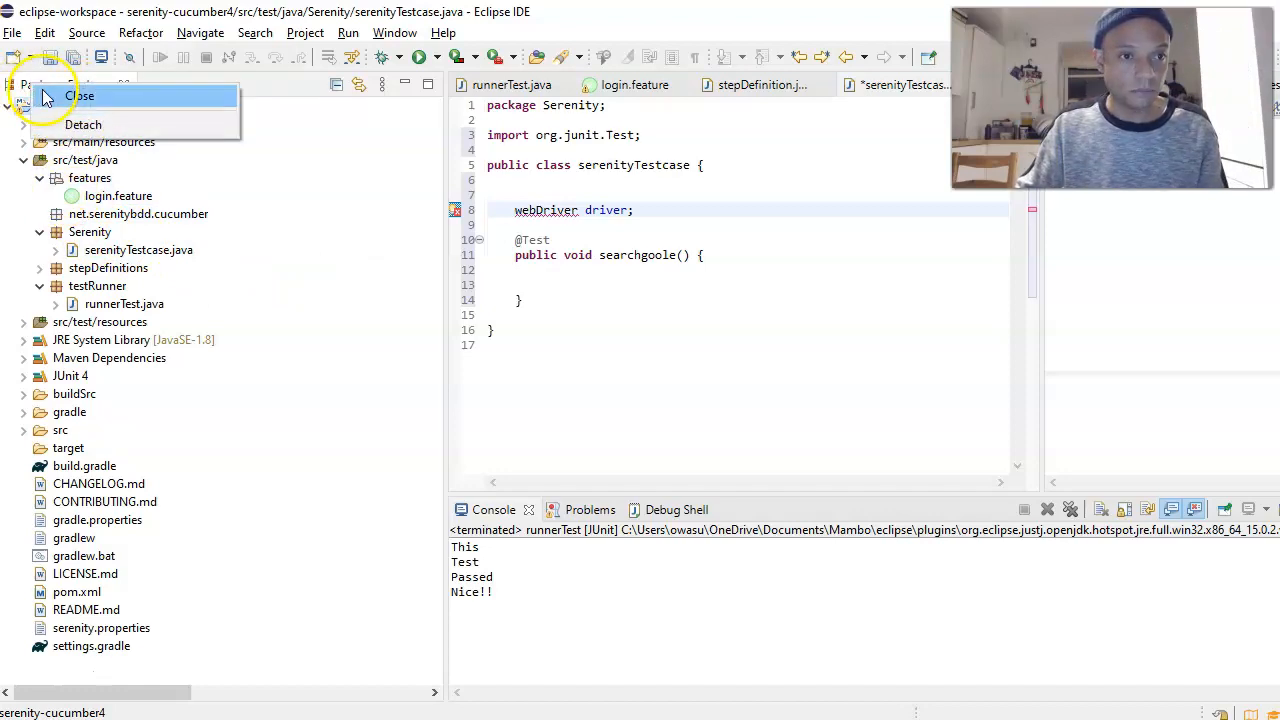
pyautogui.click(90, 106)
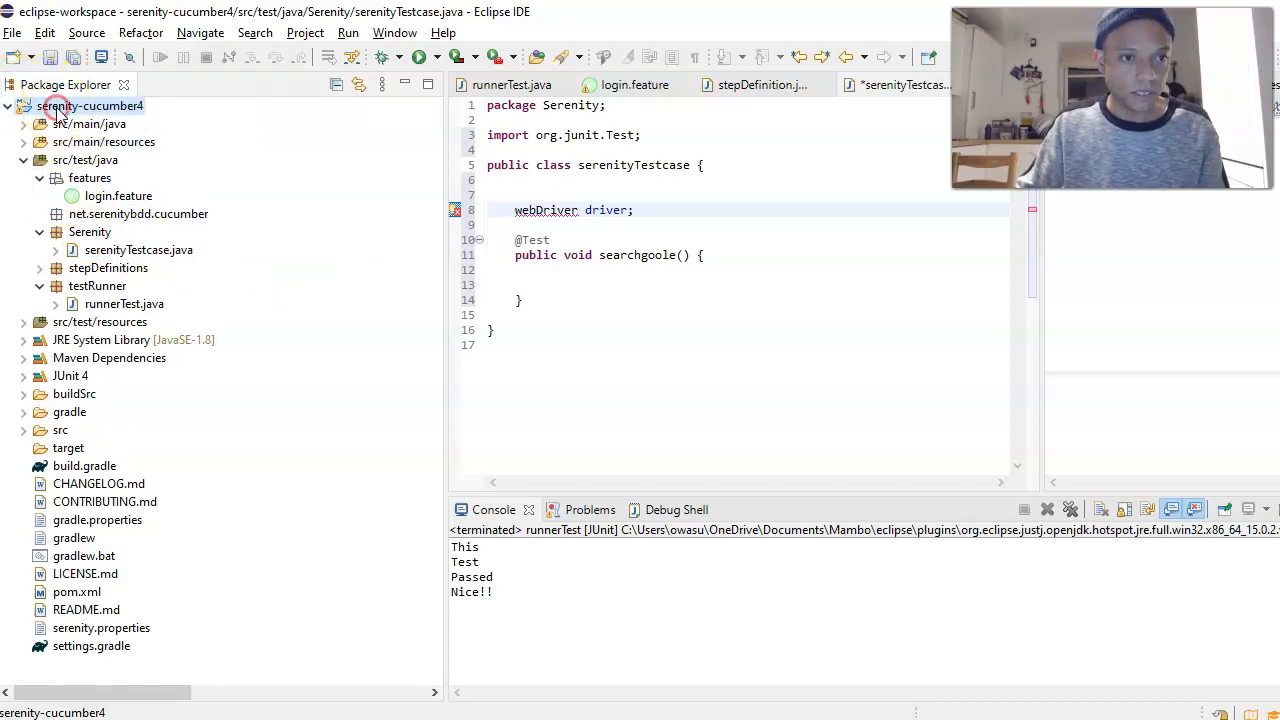
pyautogui.rightClick(90, 106)
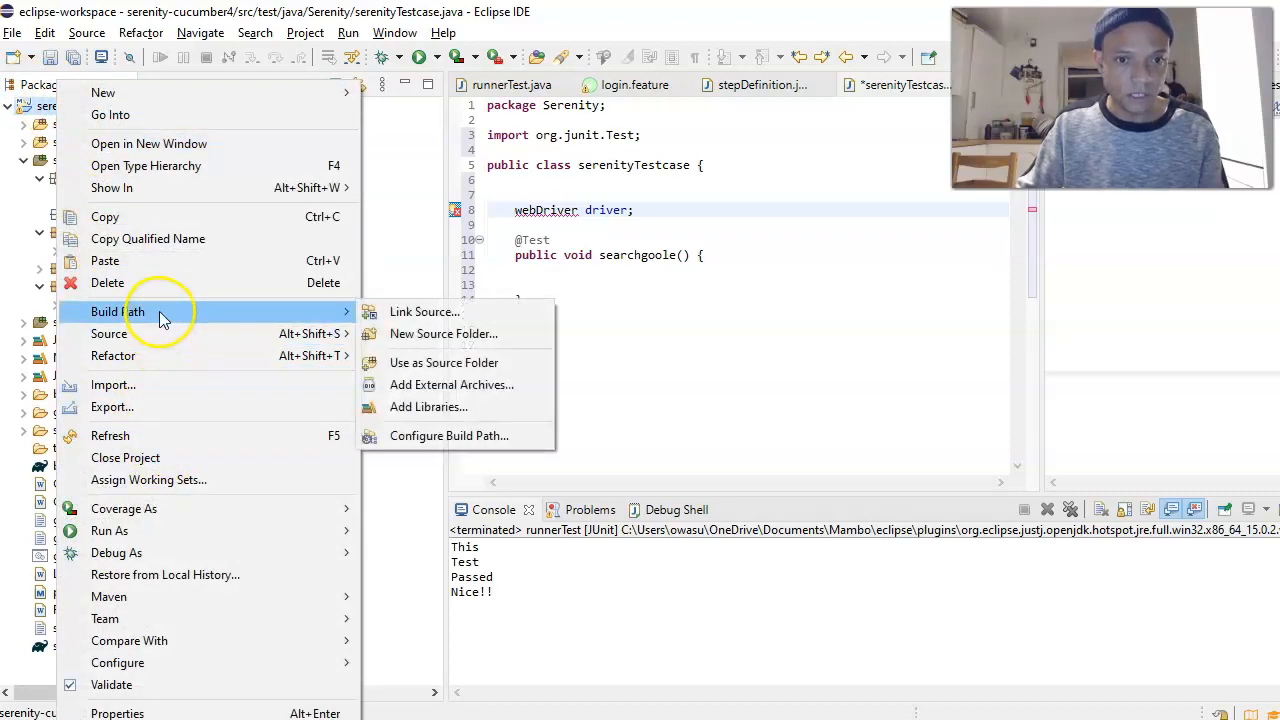
pyautogui.moveTo(463, 436)
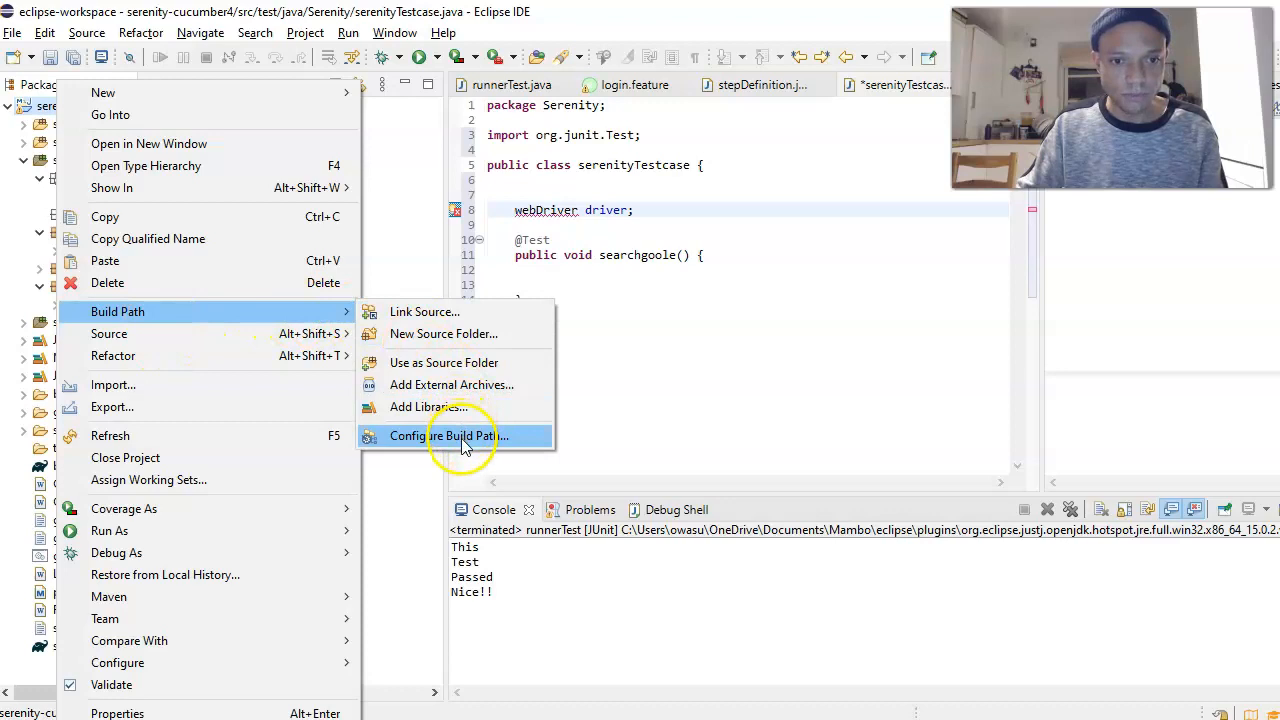
pyautogui.click(448, 435)
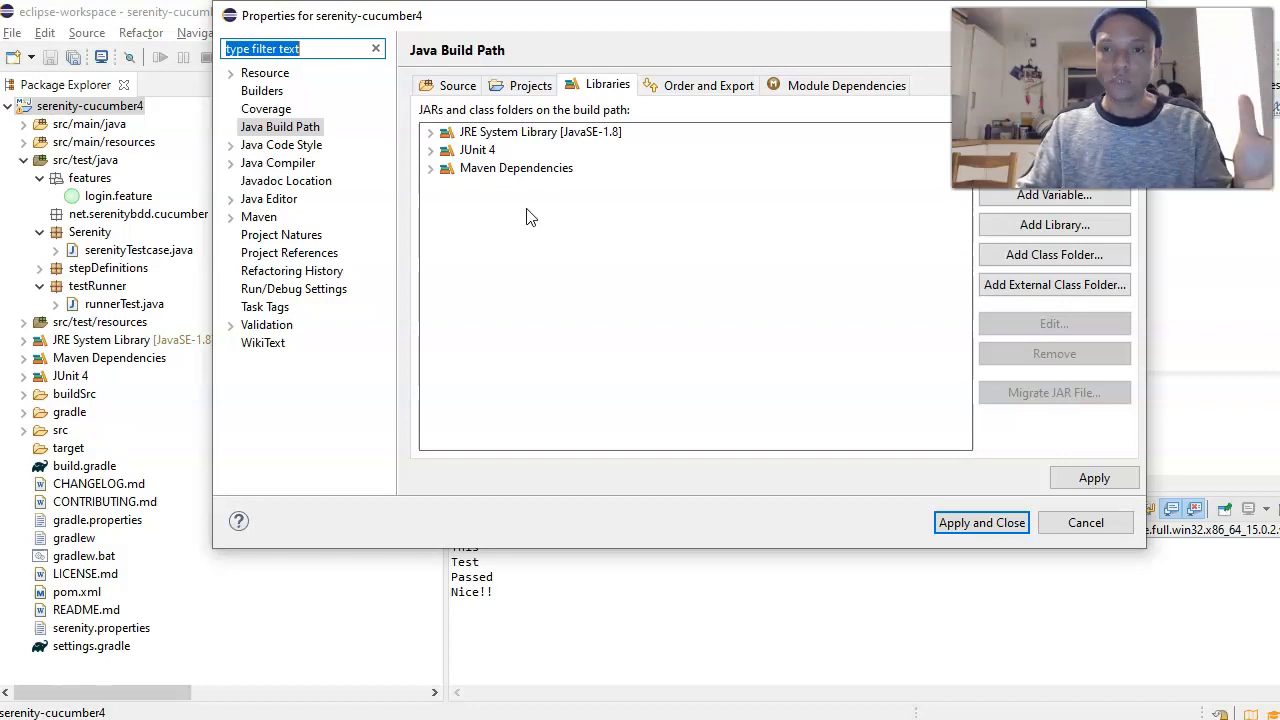
pyautogui.moveTo(435, 185)
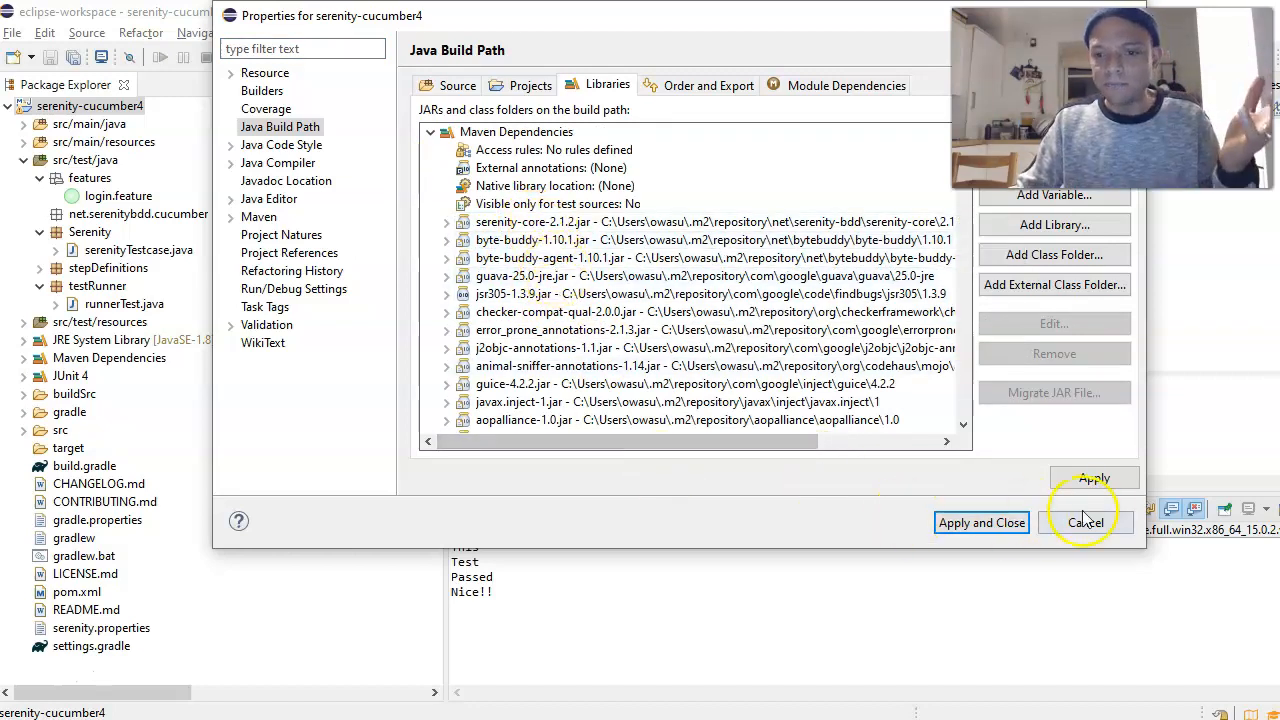
# - Cancel the build path dialog and bring up webDriver's quick-fix list again
pyautogui.click(1085, 522)
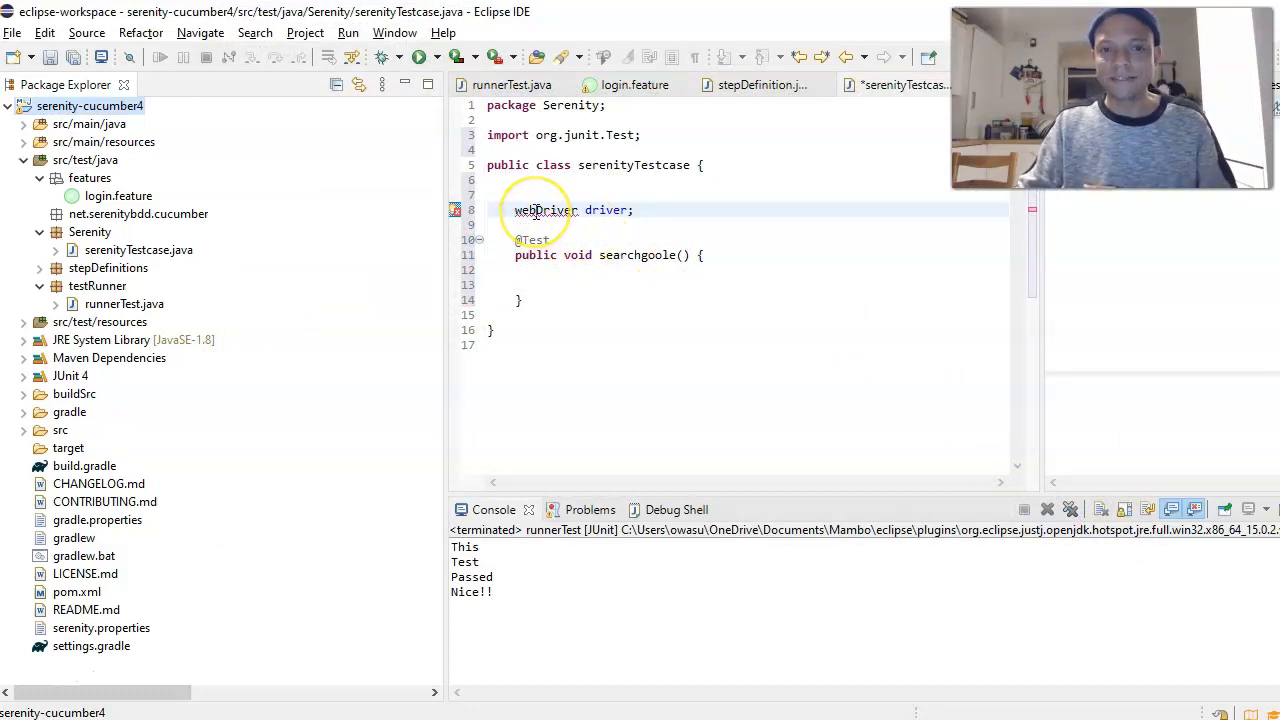
pyautogui.click(545, 210)
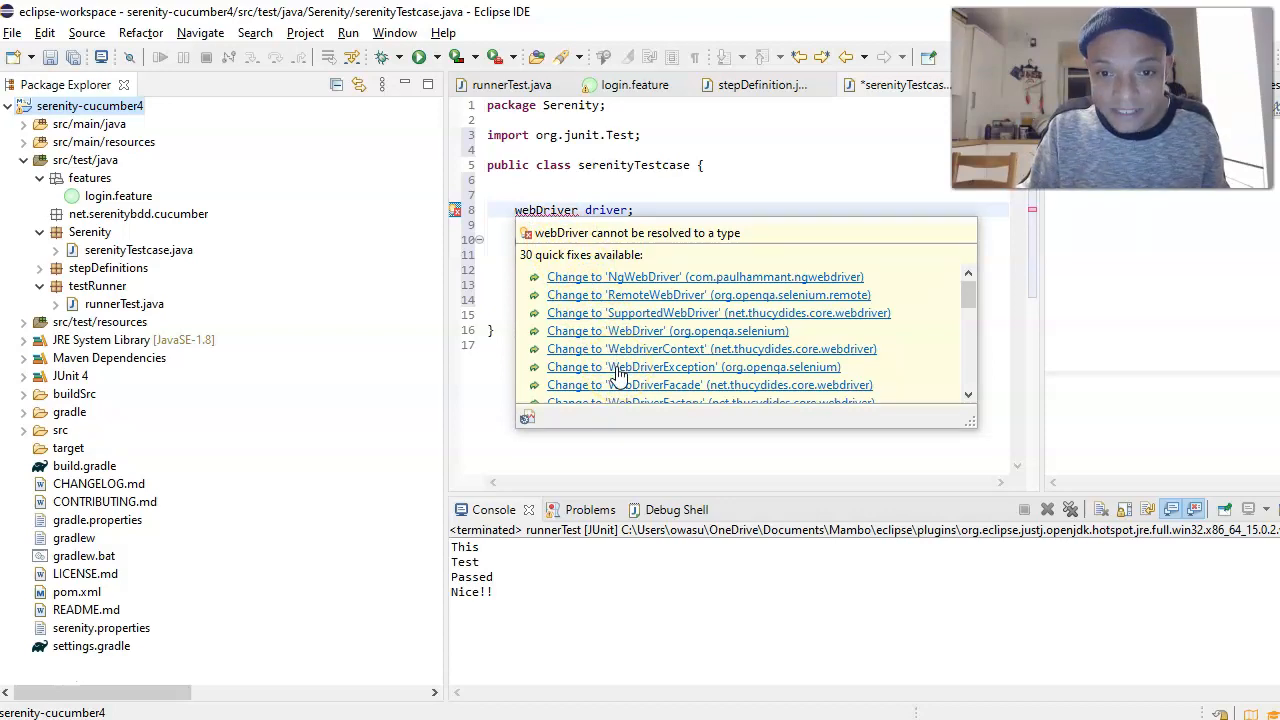
pyautogui.moveTo(735, 378)
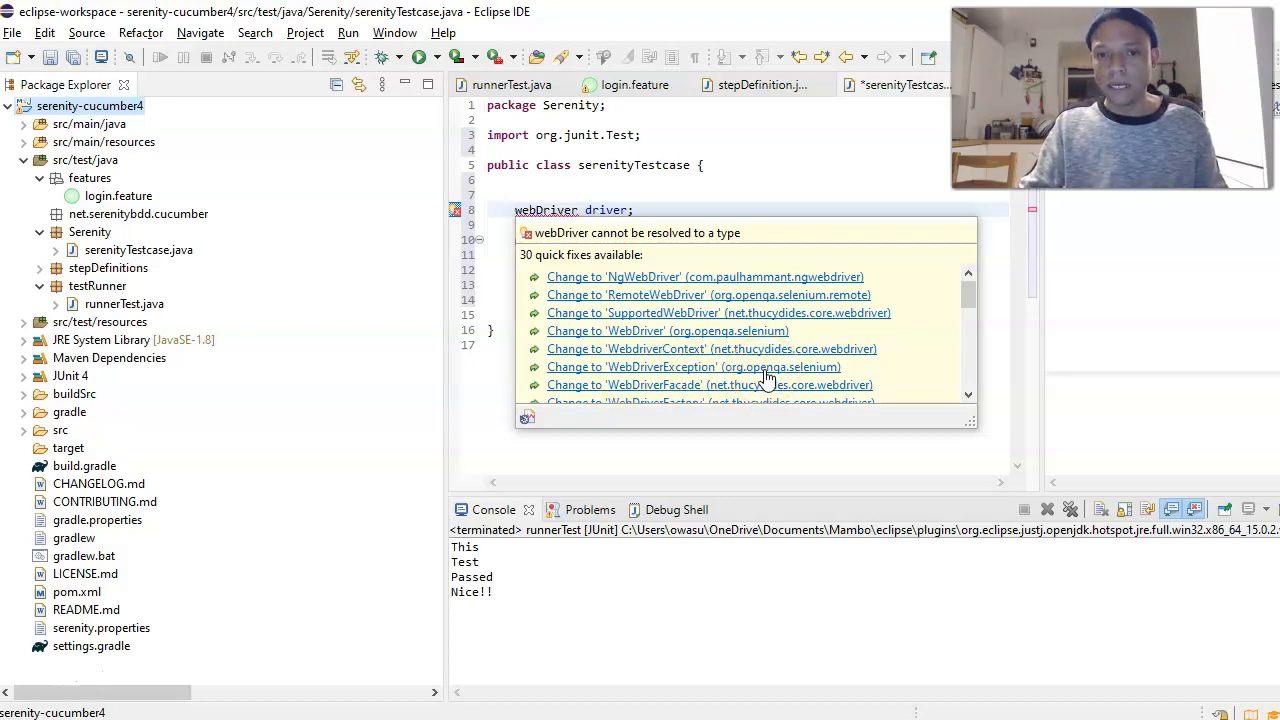
# - Apply the quick fix changing the type to WebDriverException (org.openqa.selenium)
pyautogui.click(661, 367)
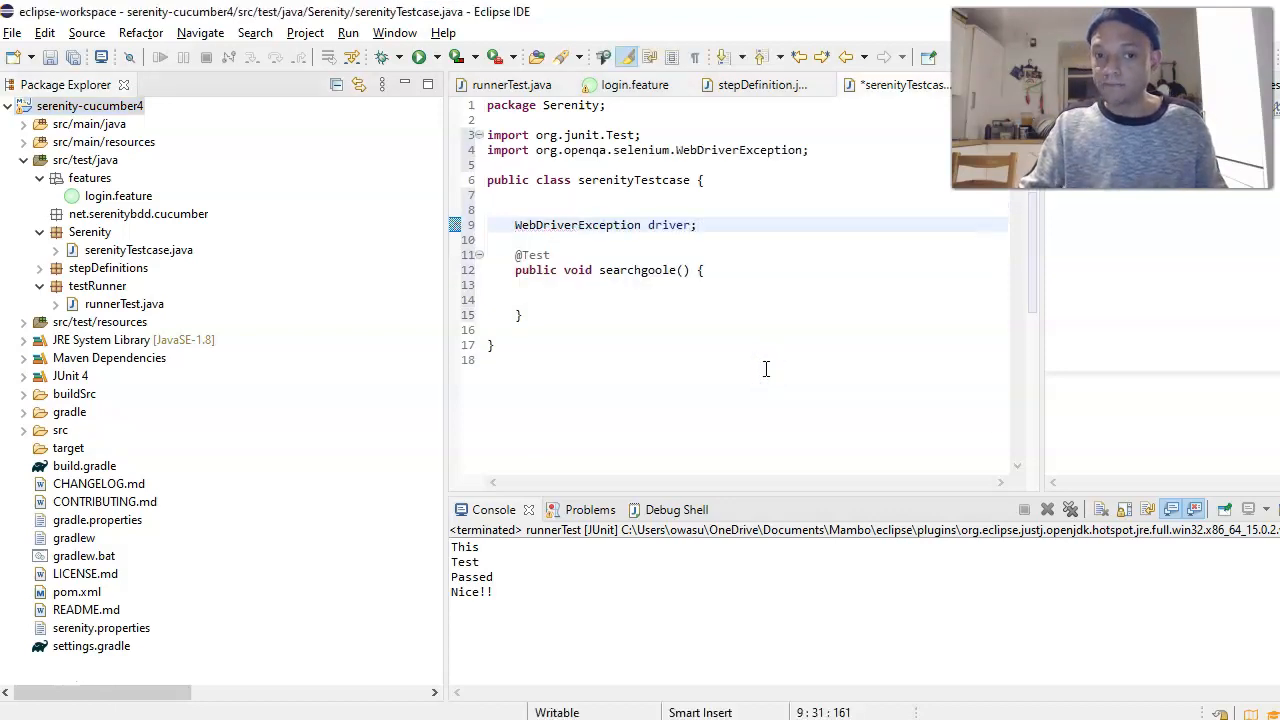
# - Replace the WebDriverException type name with webDriver again
pyautogui.doubleClick(668, 224)
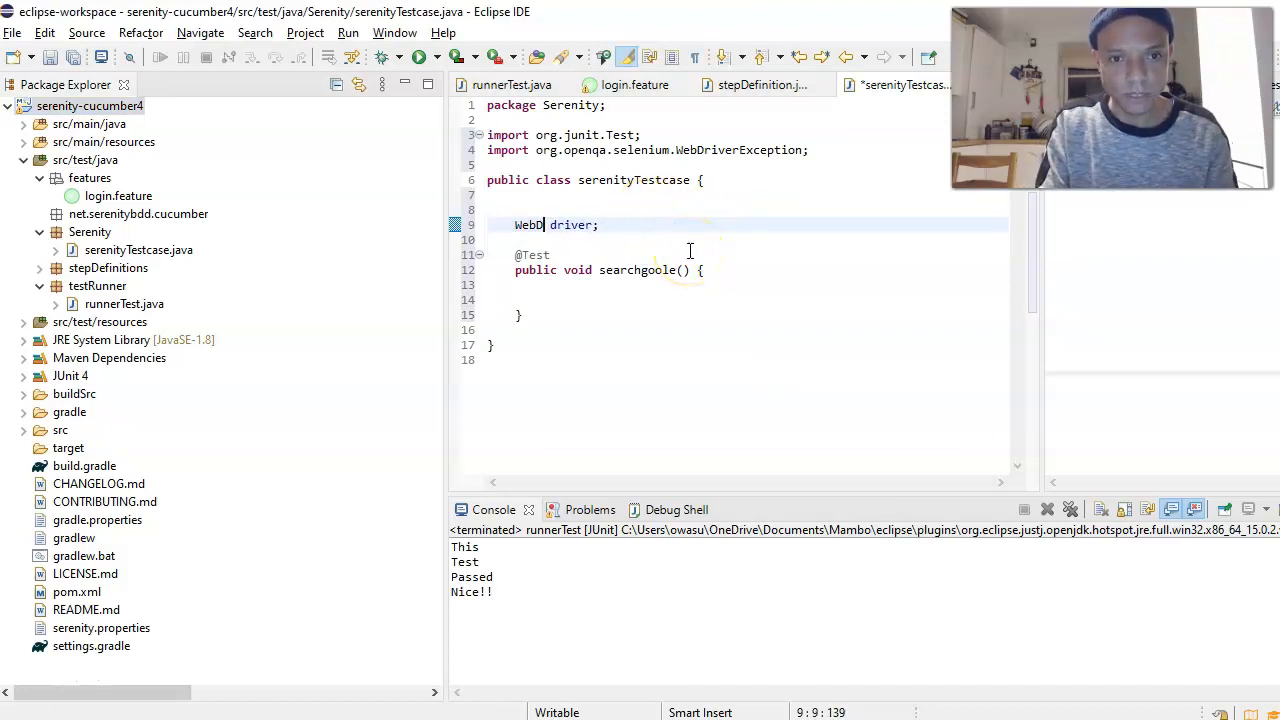
pyautogui.press('BackSpace')
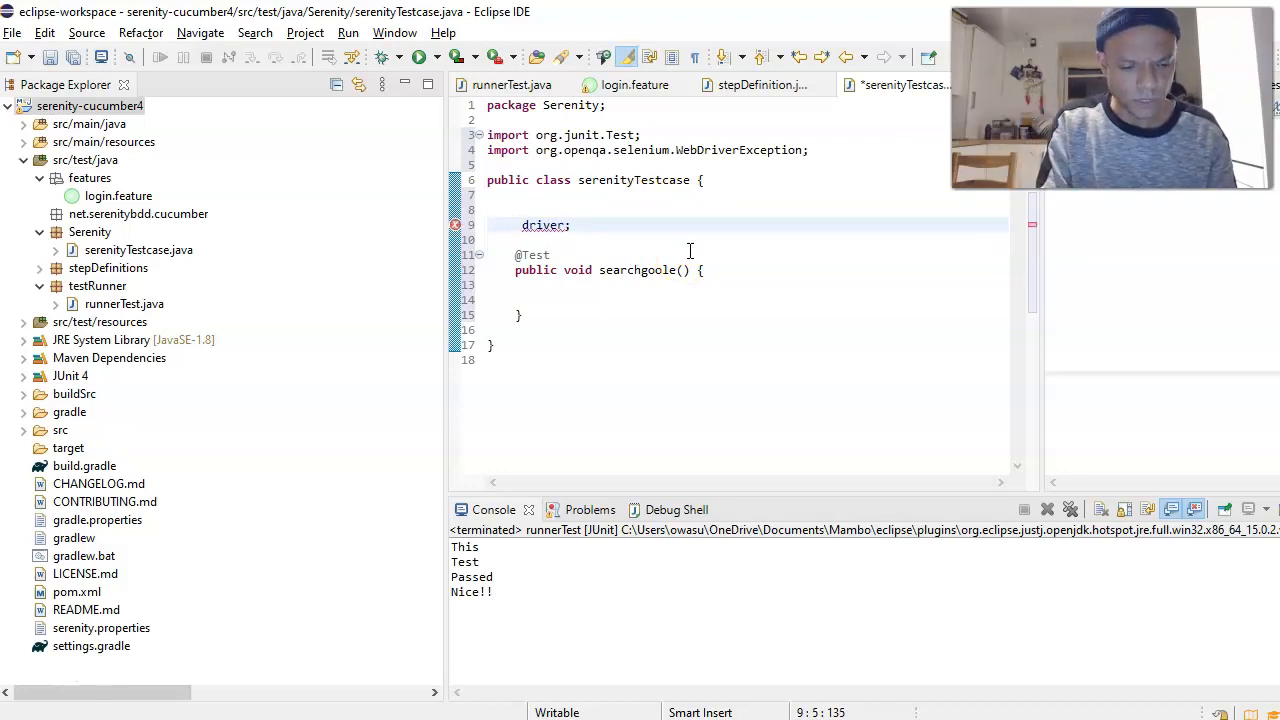
pyautogui.write('webDriver')
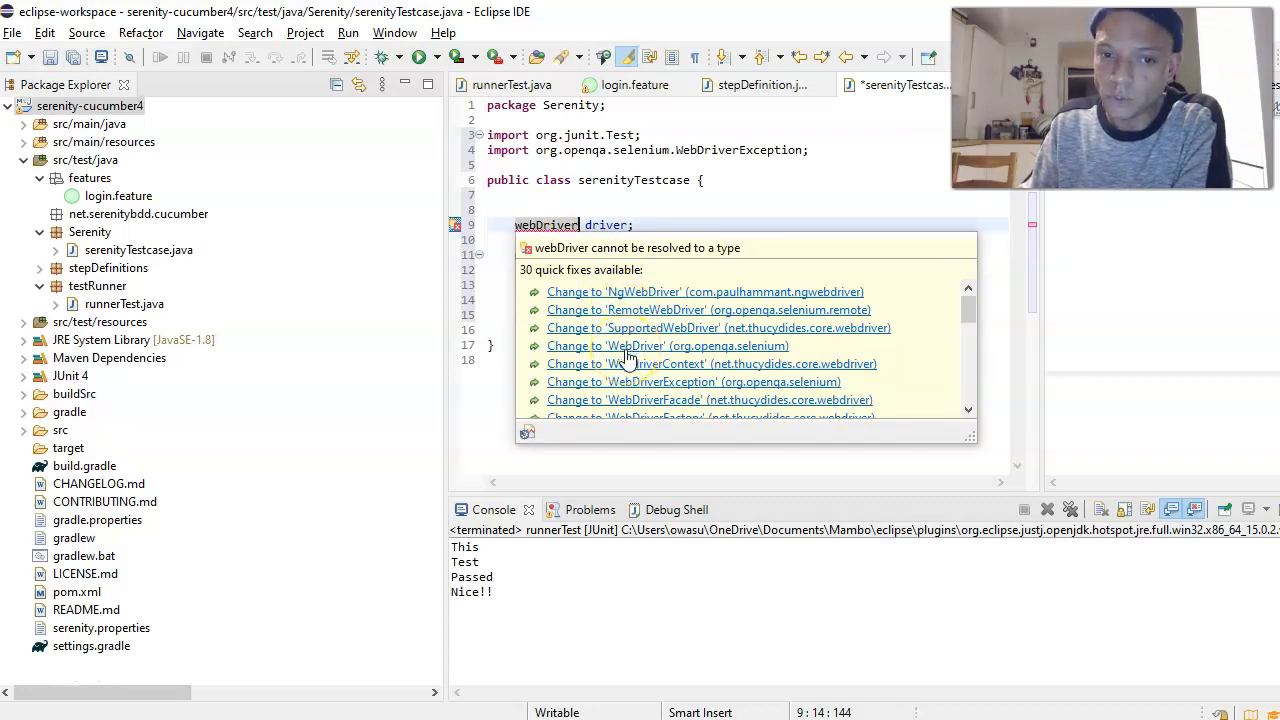
# - Apply the 'Change to WebDriver (org.openqa.selenium)' fix and highlight the new import
pyautogui.click(668, 345)
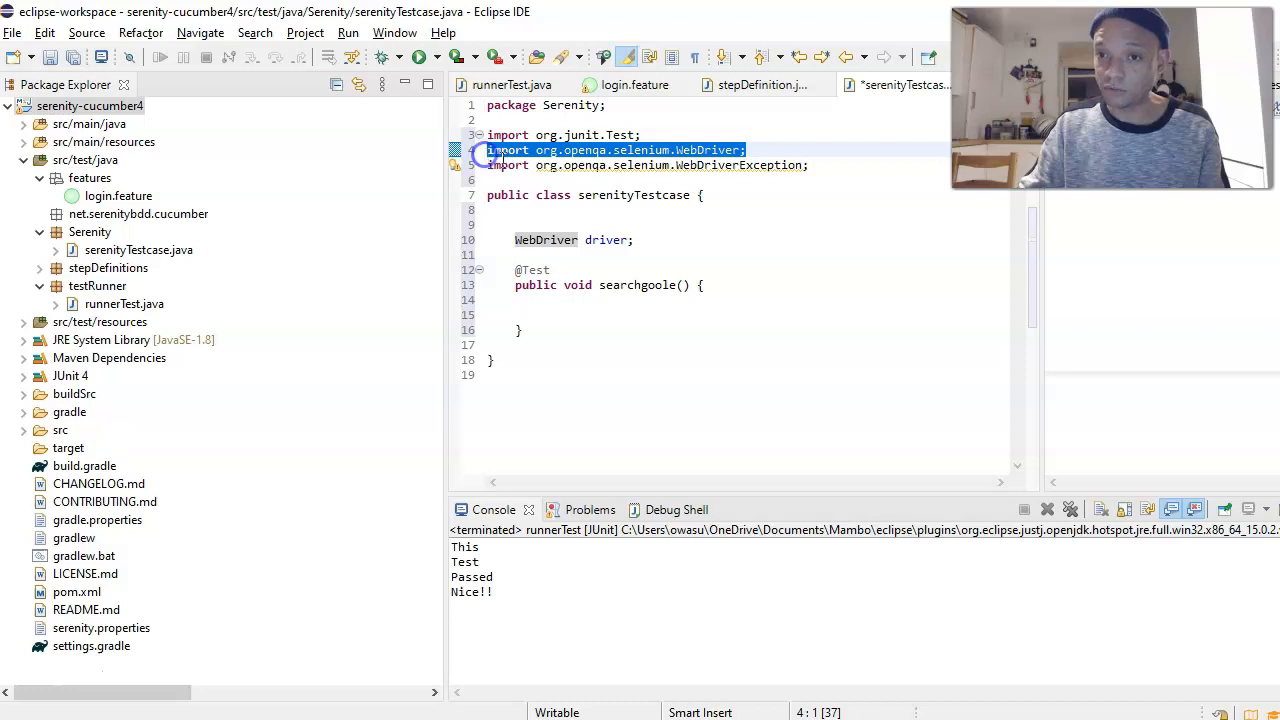
pyautogui.click(790, 165)
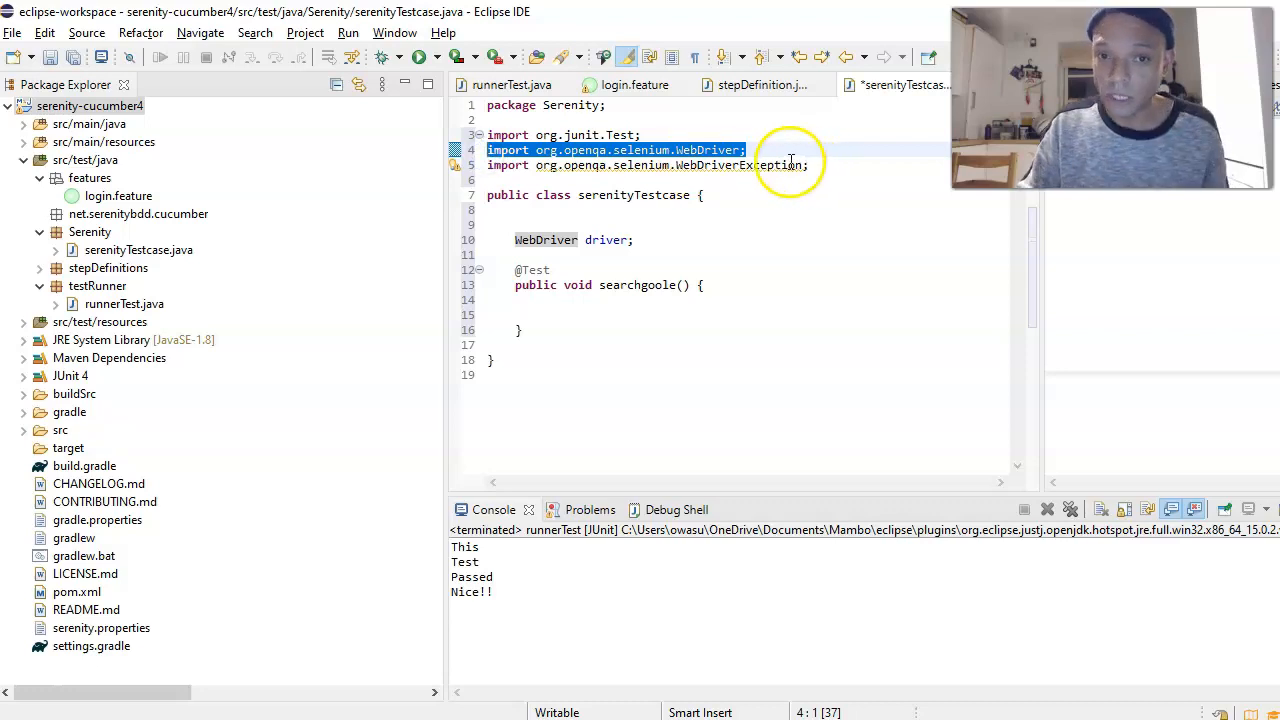